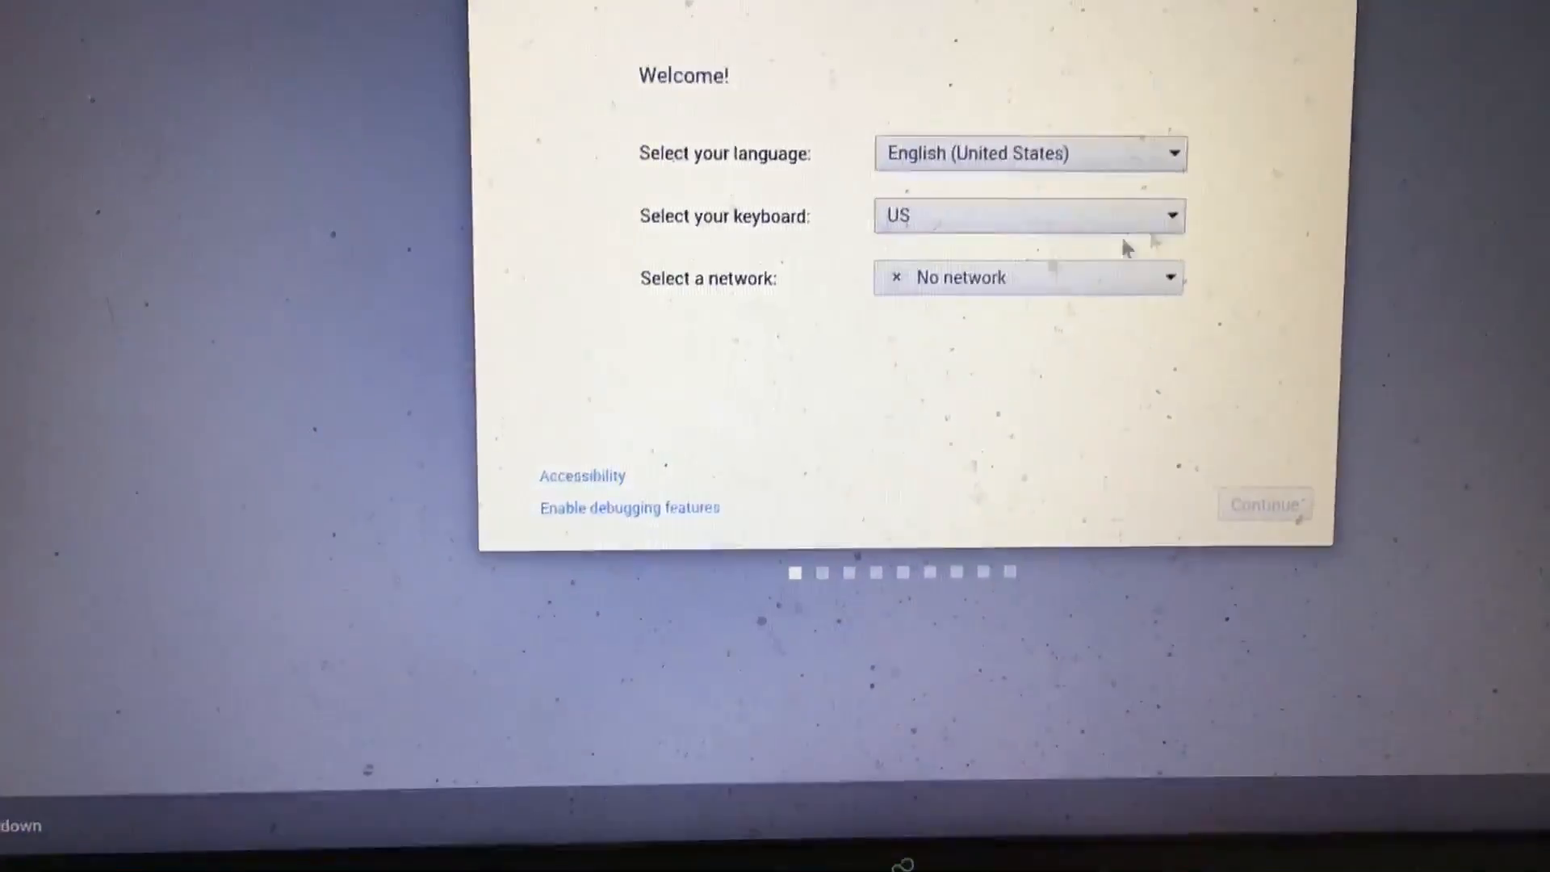
Set Swedish - svenska as the display language and svenska as the keyboard layout
{"action": "left_click", "coordinate": [1029, 154]}
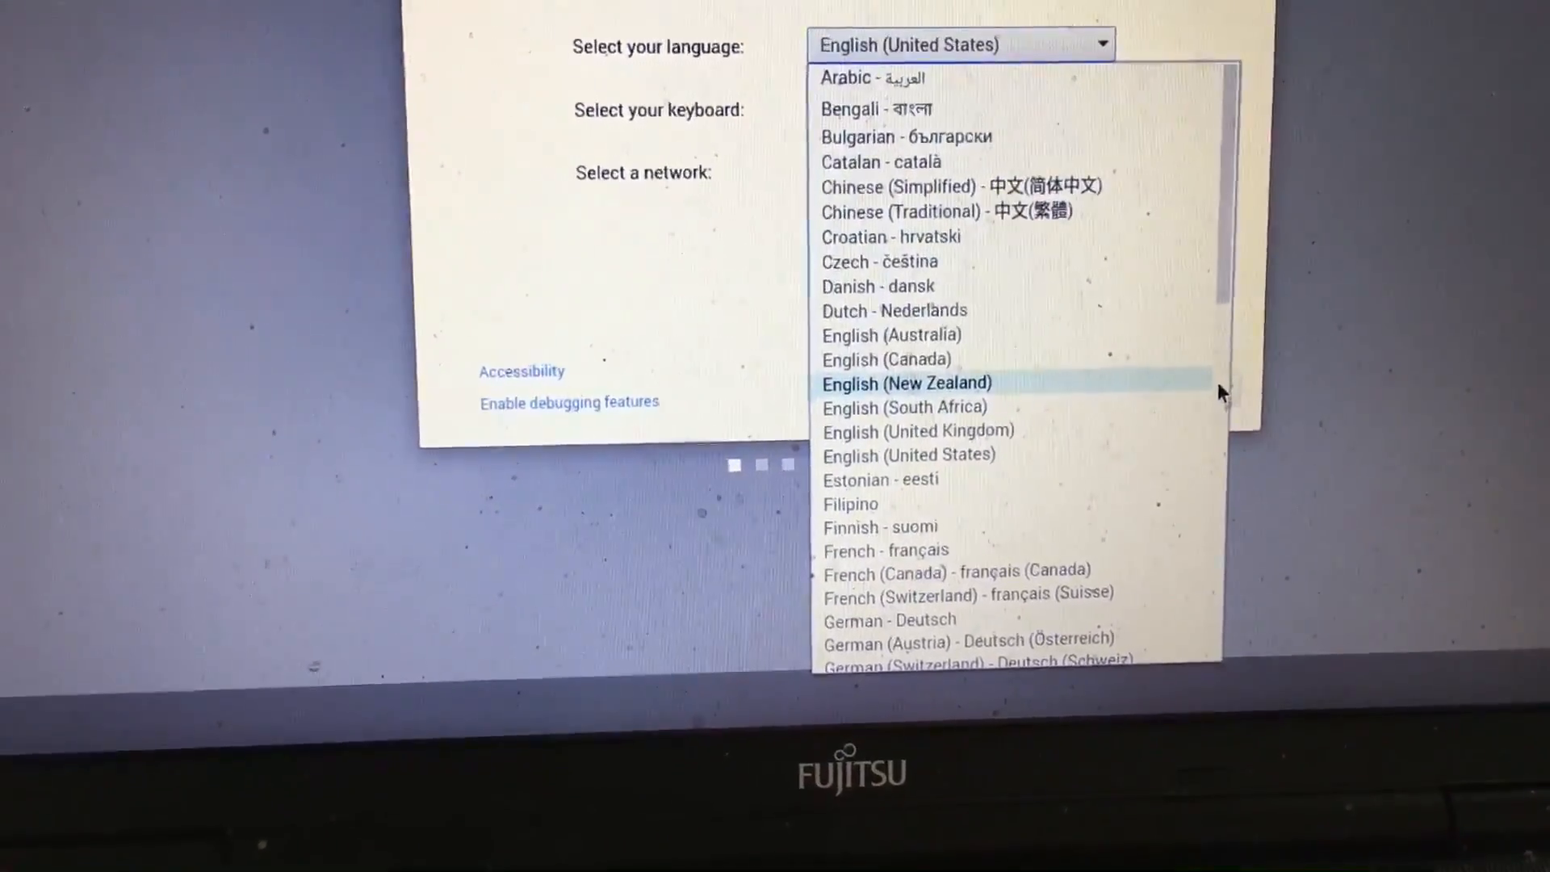
{"action": "scroll", "scroll_direction": "down", "scroll_amount": 3}
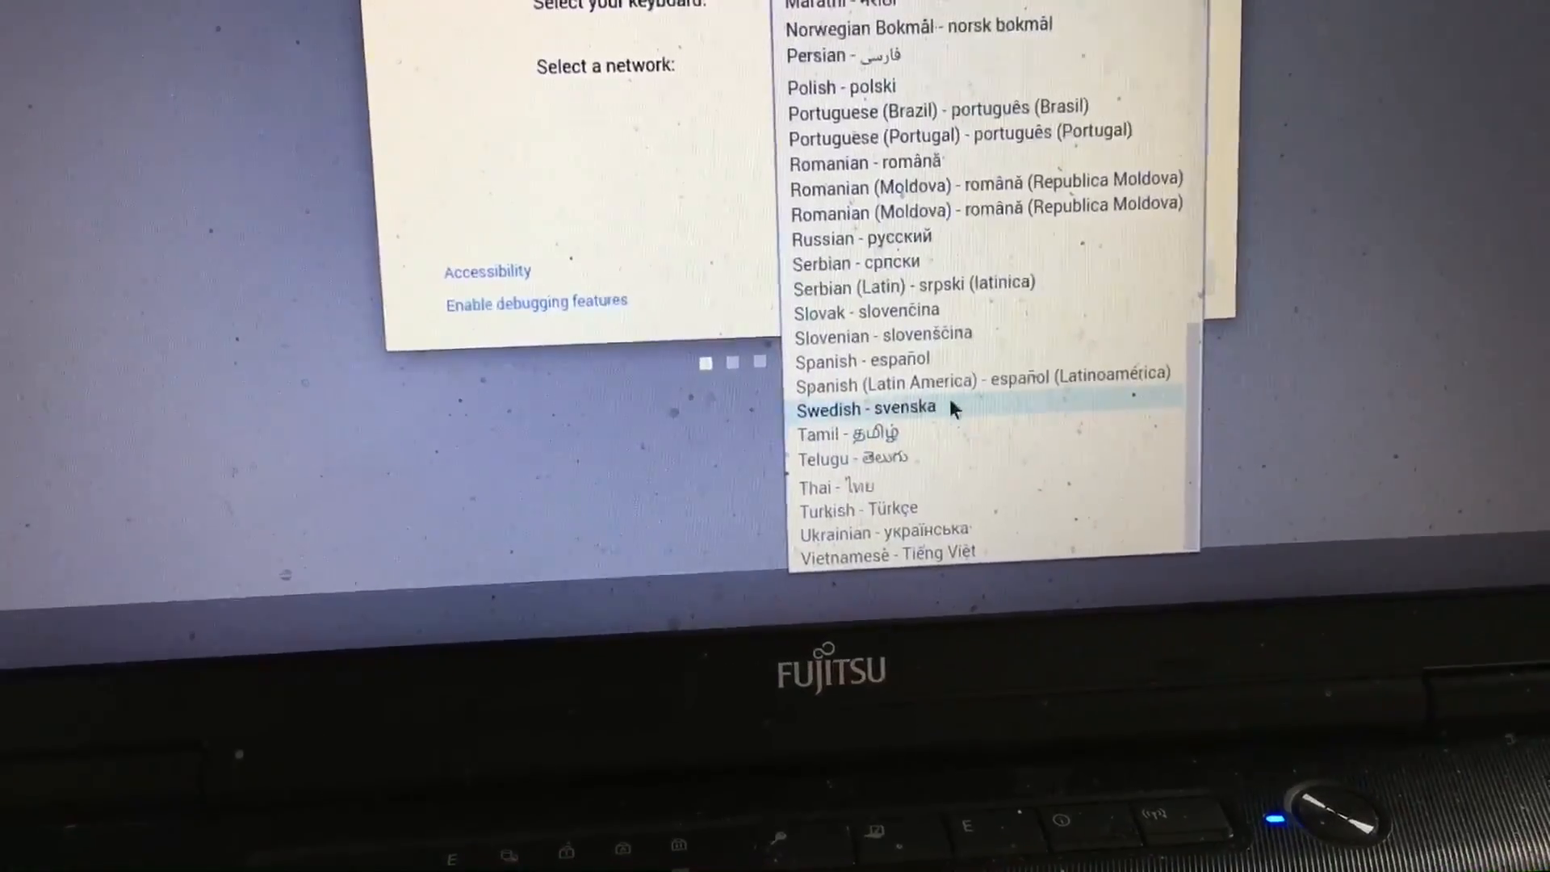
{"action": "left_click", "coordinate": [865, 408]}
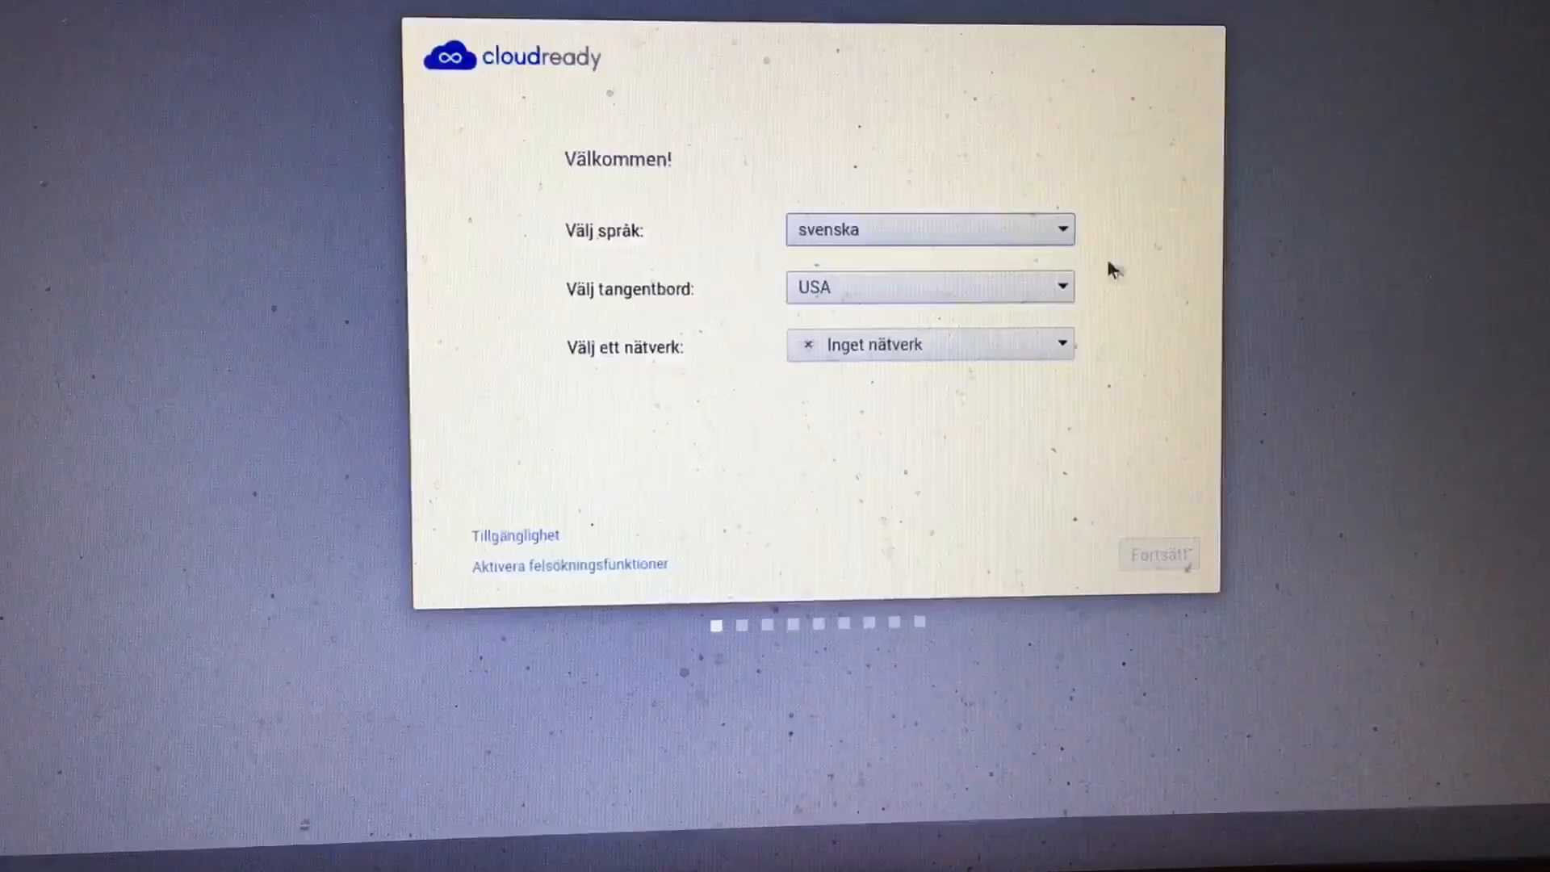
{"action": "left_click", "coordinate": [931, 287]}
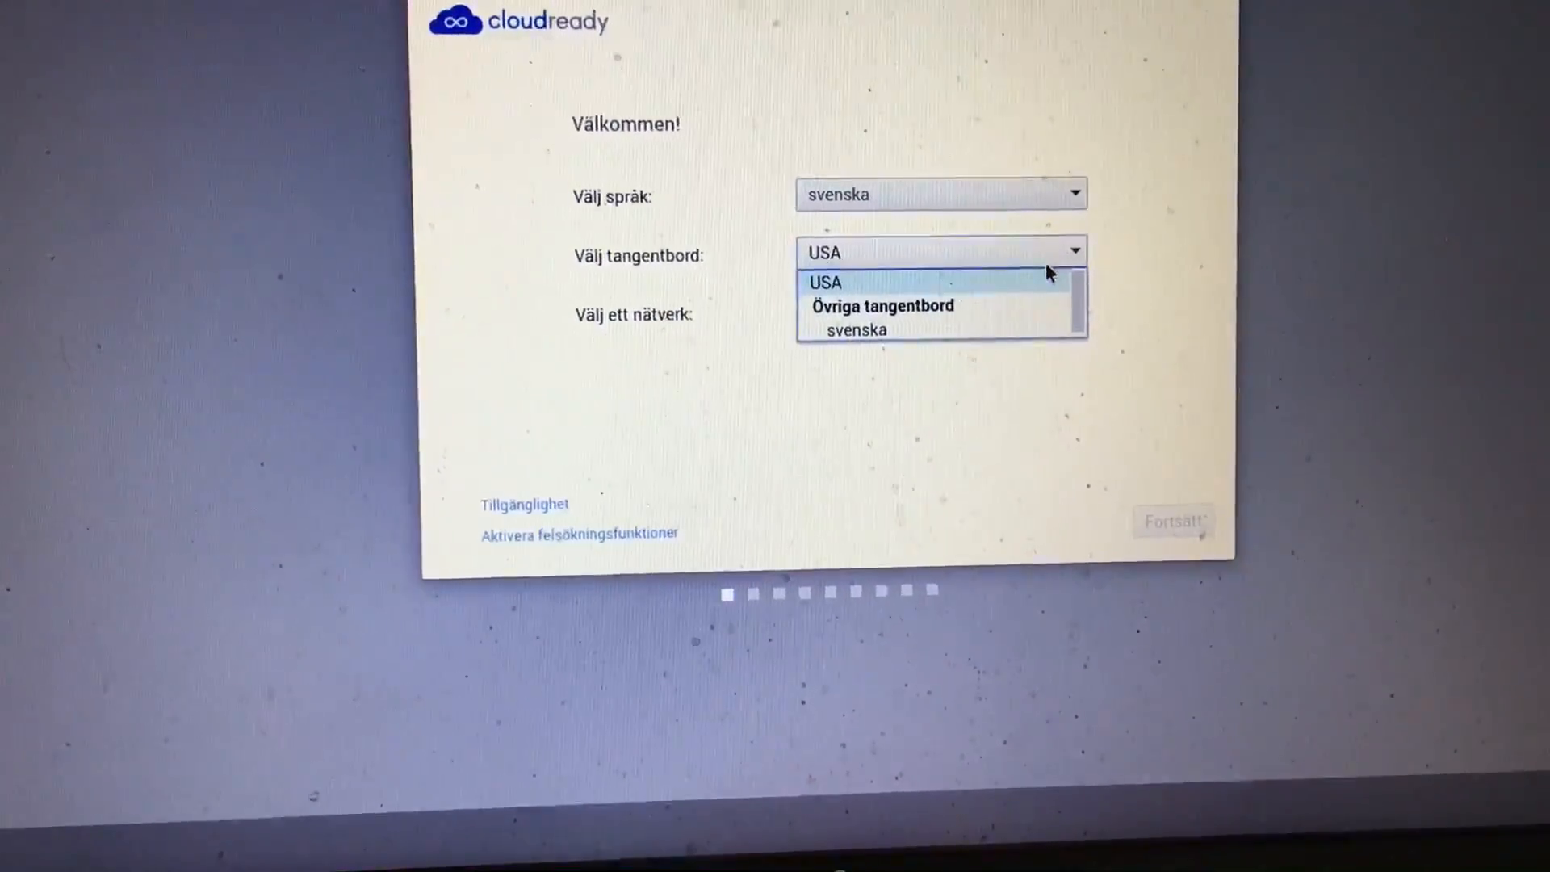
{"action": "left_click", "coordinate": [856, 329]}
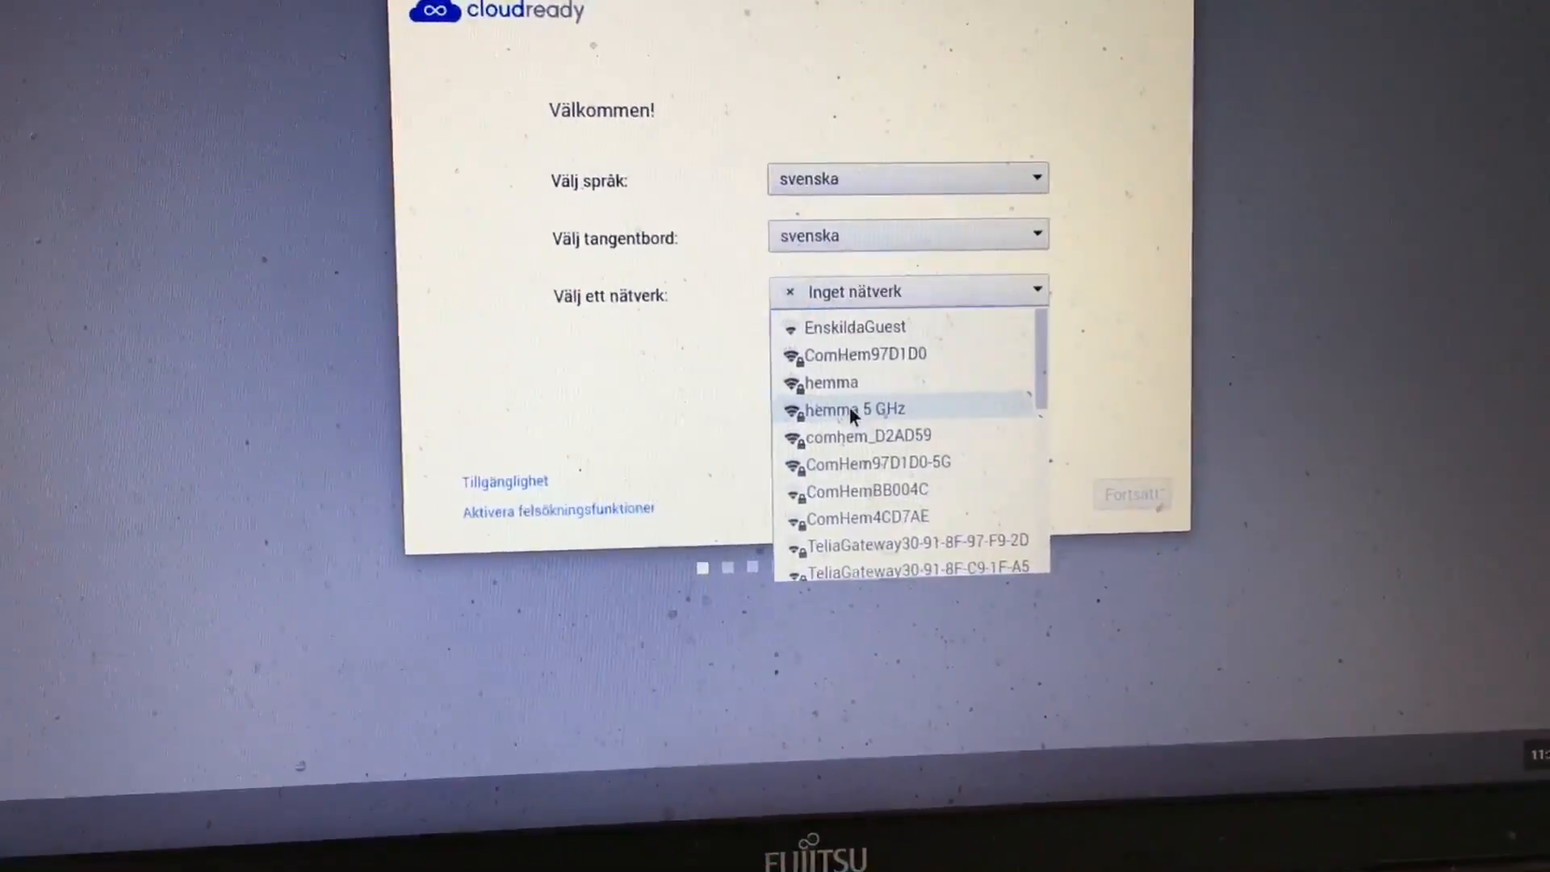
Connect the setup to the hemma 5 GHz wireless network via Anslut
{"action": "left_click", "coordinate": [854, 409]}
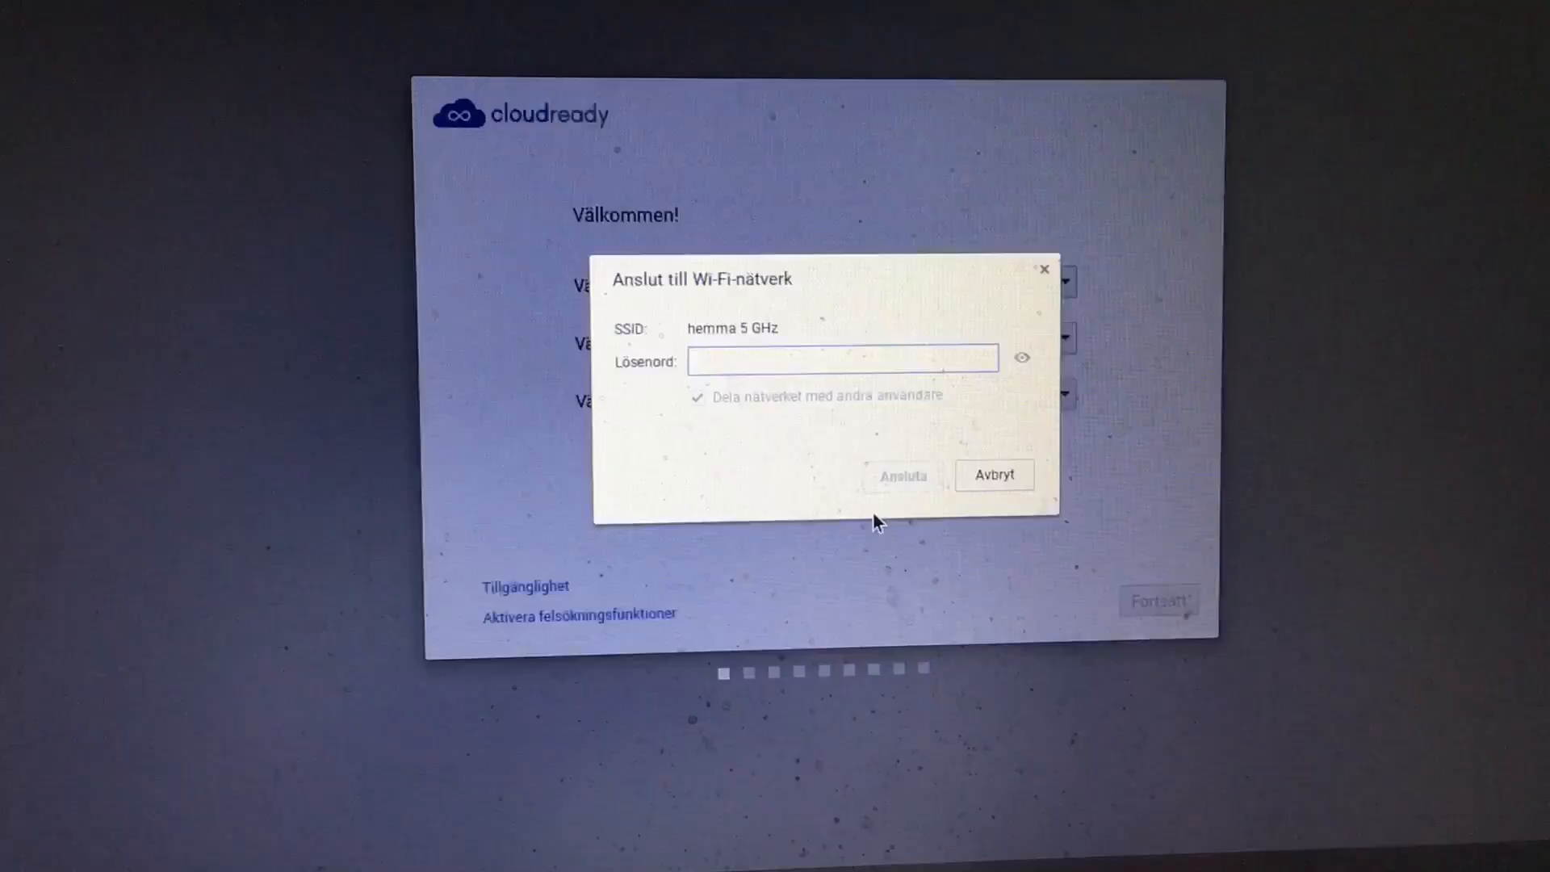
{"action": "left_click", "coordinate": [993, 475]}
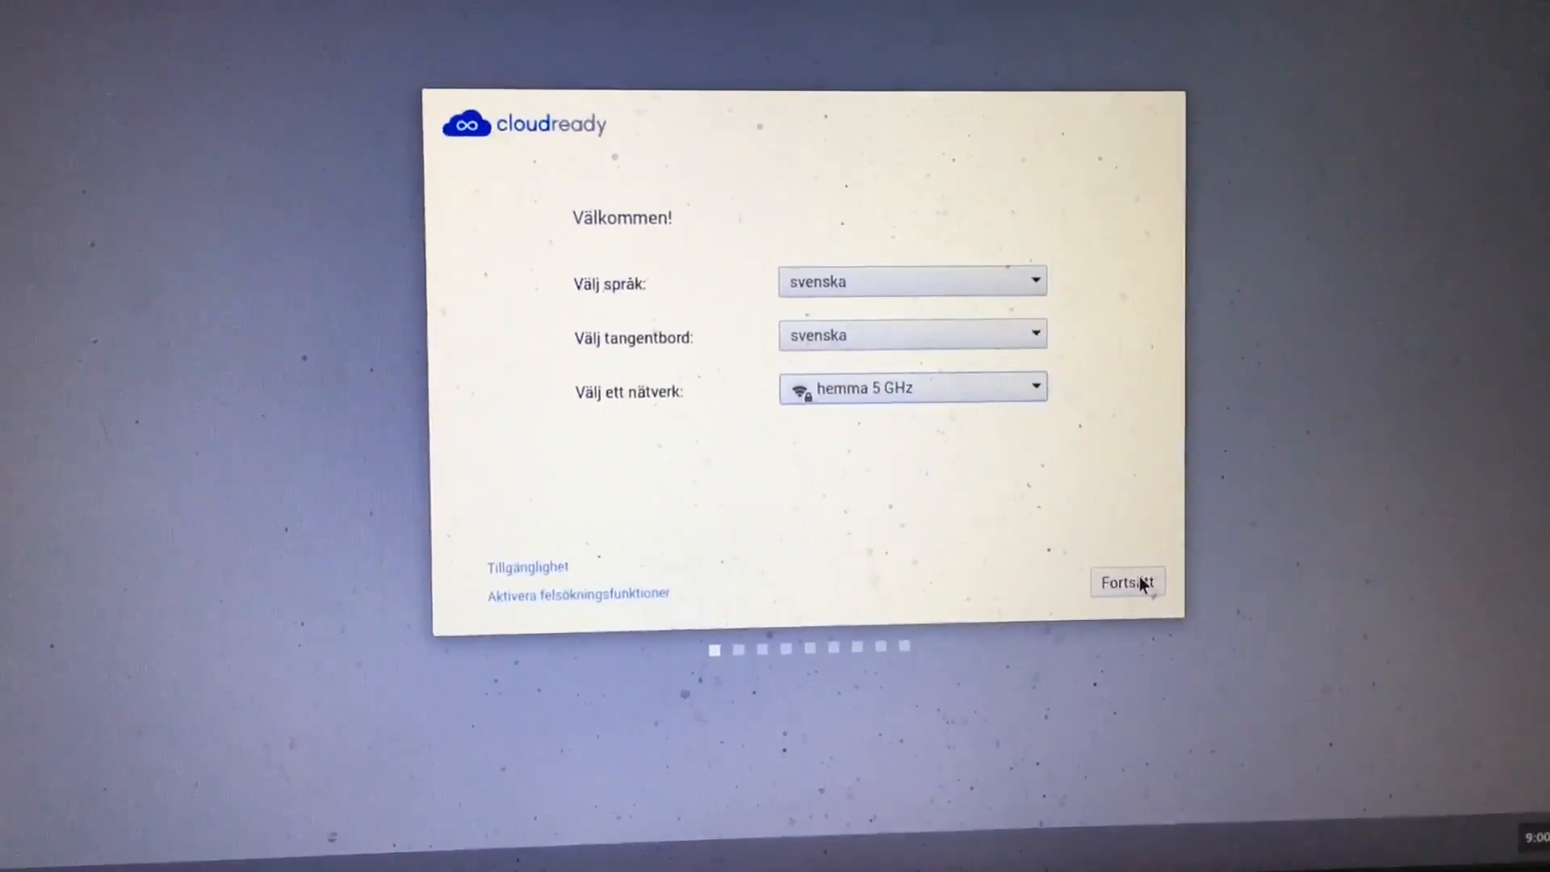
Continue past the welcome screen and accept the Adobe Flash license terms to install it
{"action": "left_click", "coordinate": [1125, 583]}
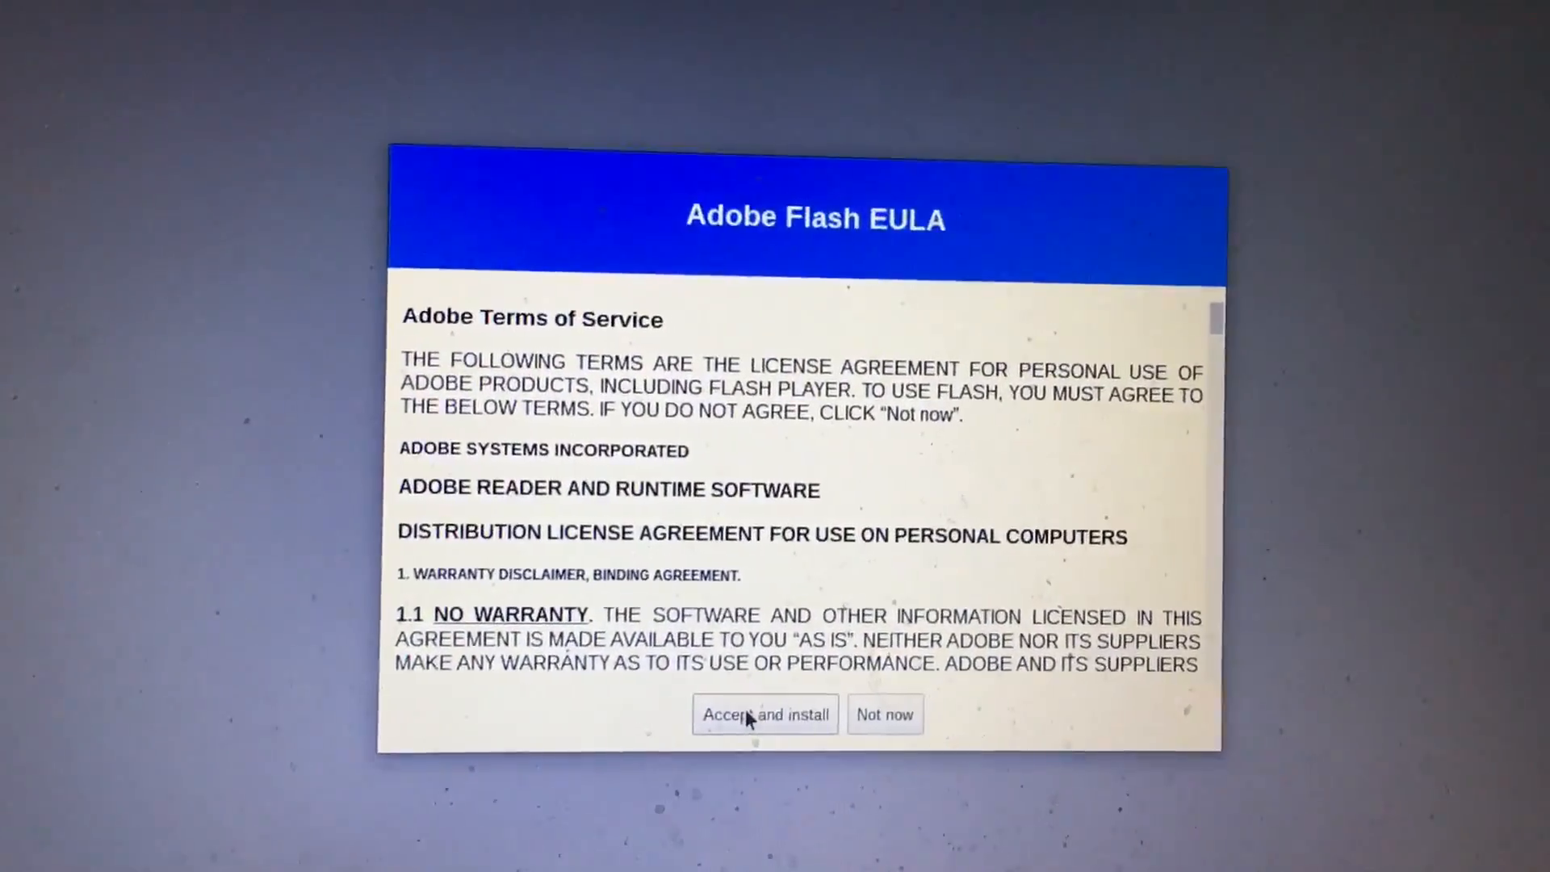
{"action": "left_click", "coordinate": [763, 714]}
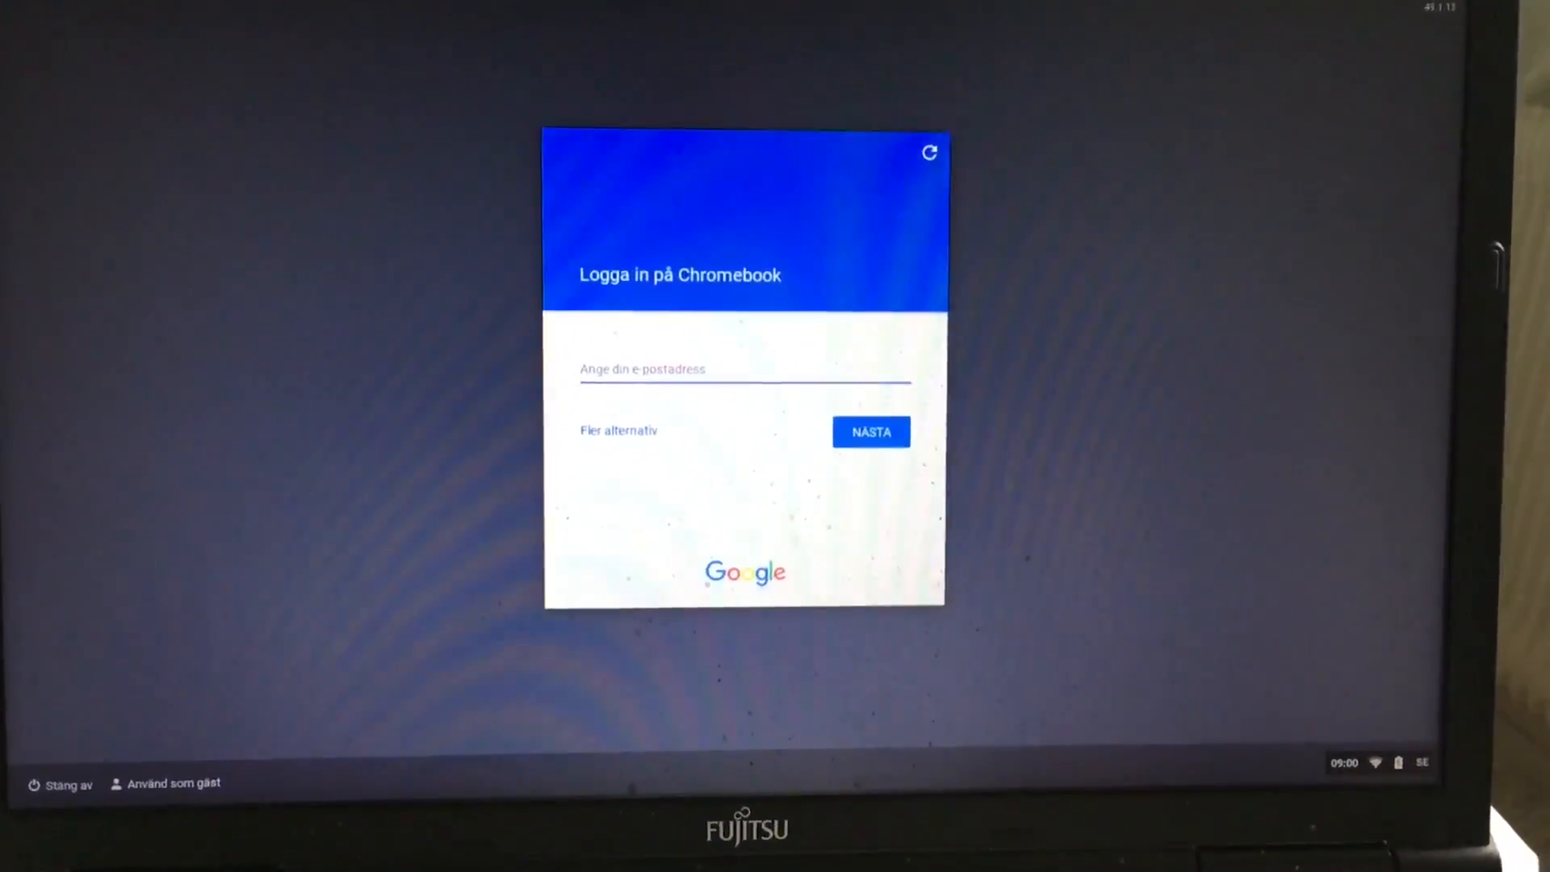
Enter the Google account email on the Logga in på Chromebook screen
{"action": "left_click", "coordinate": [870, 432]}
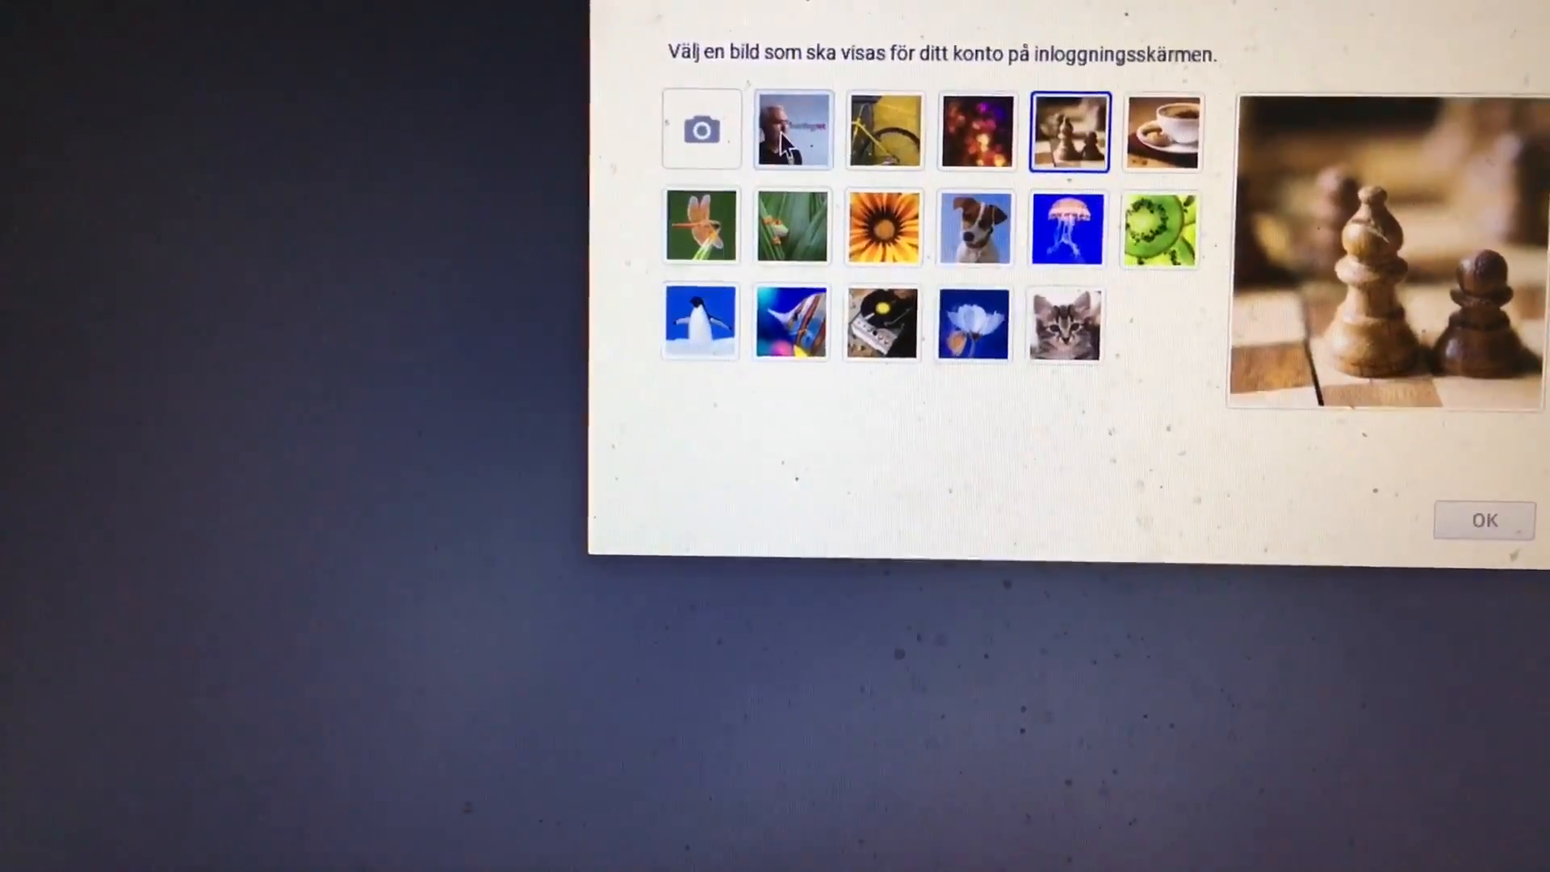
Choose the chess thumbnail as the account's login picture
{"action": "left_click", "coordinate": [791, 129]}
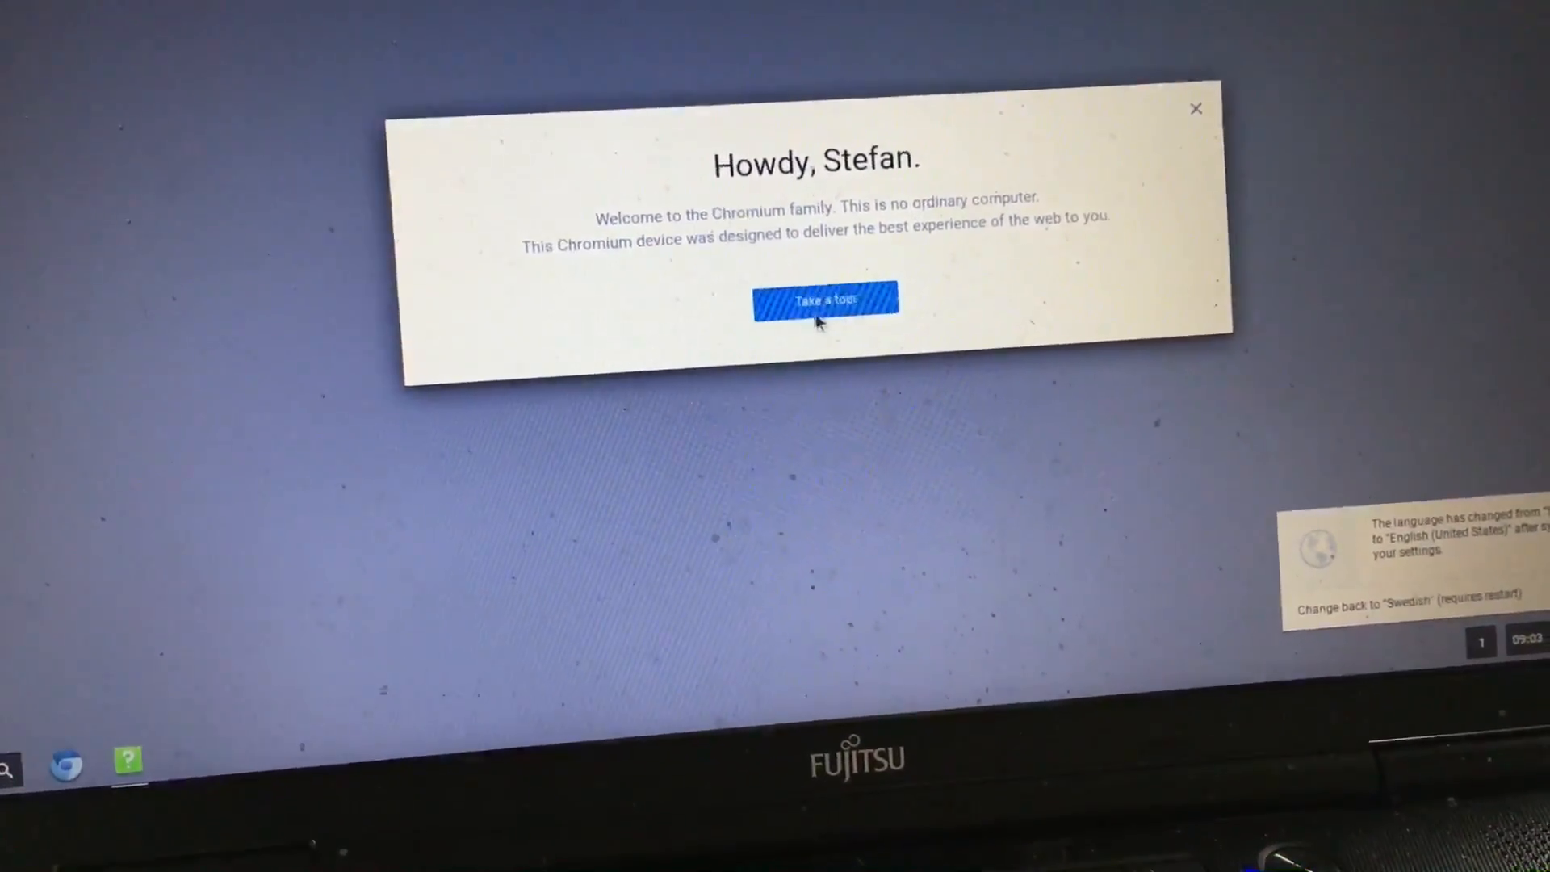
Take the guided device tour through to its final 'Have fun!' card
{"action": "left_click", "coordinate": [825, 300]}
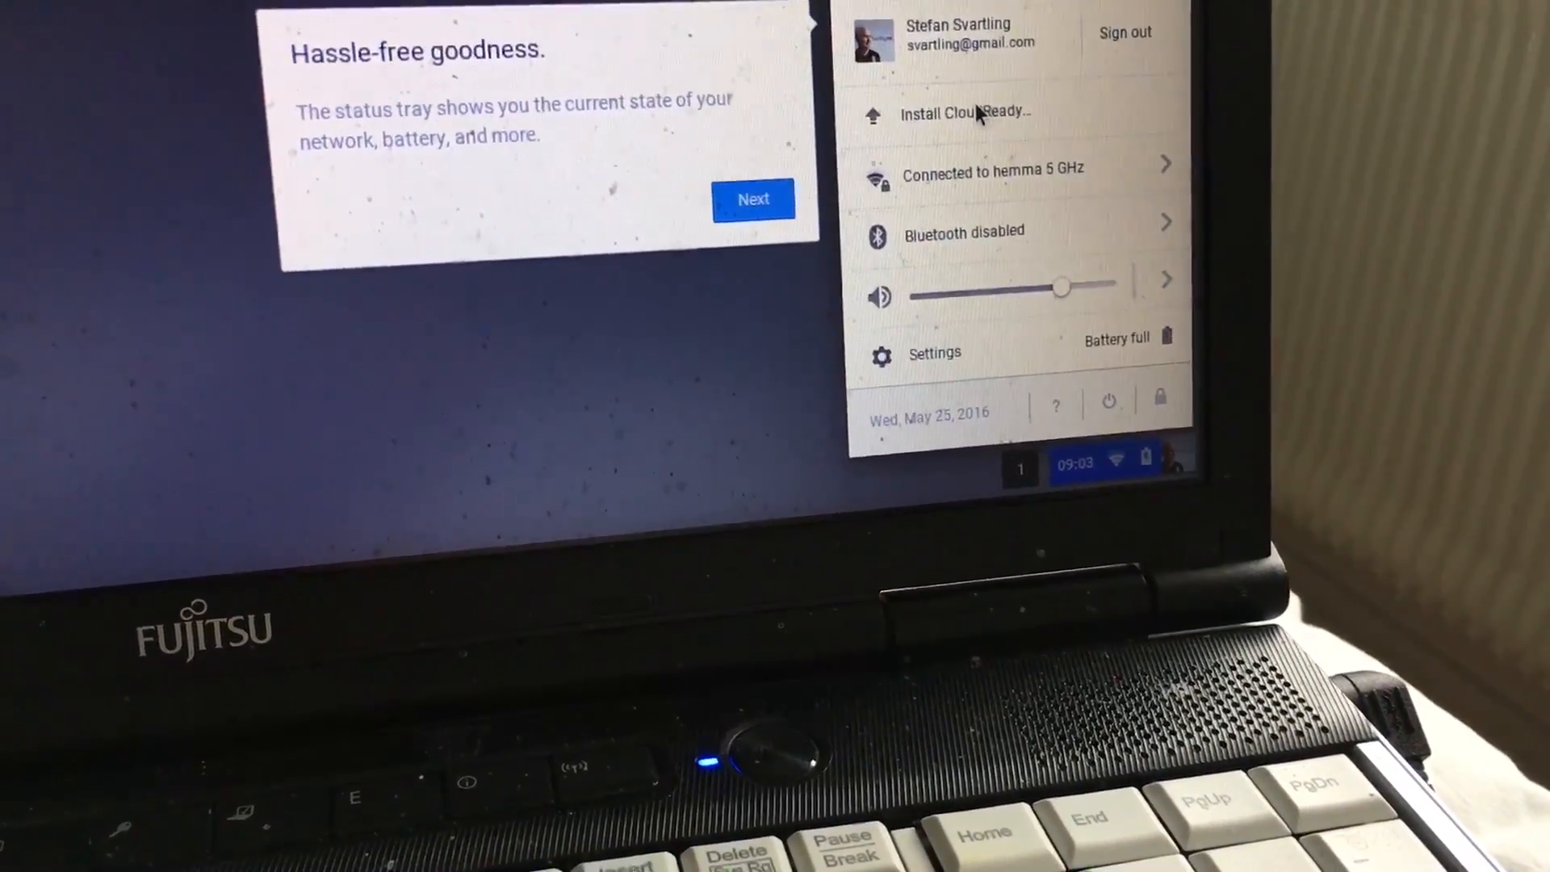
{"action": "left_click", "coordinate": [753, 199]}
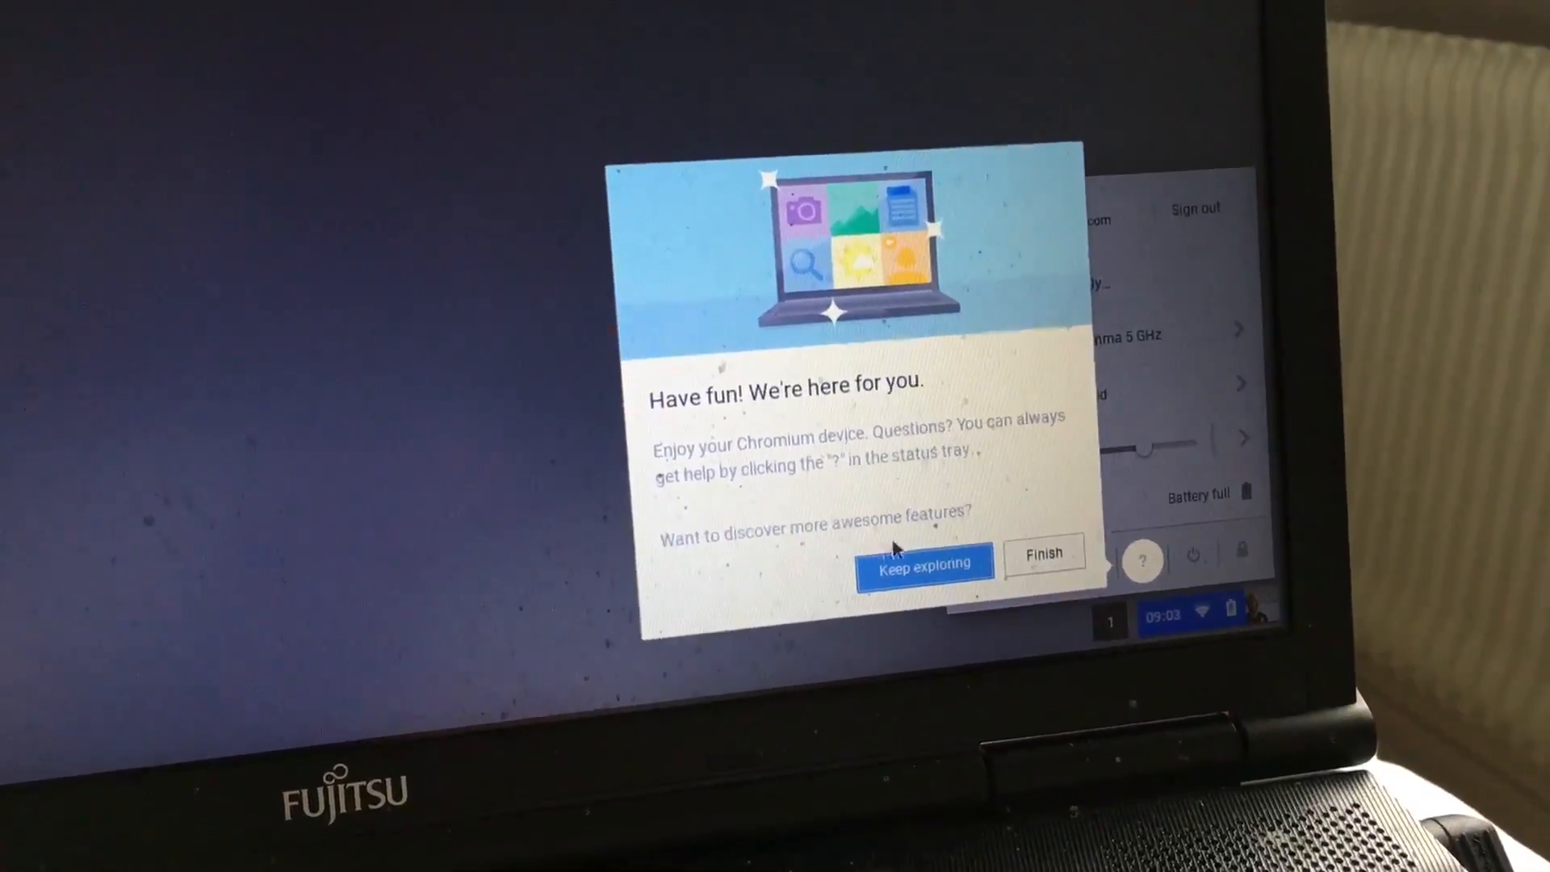
{"action": "left_click", "coordinate": [924, 567]}
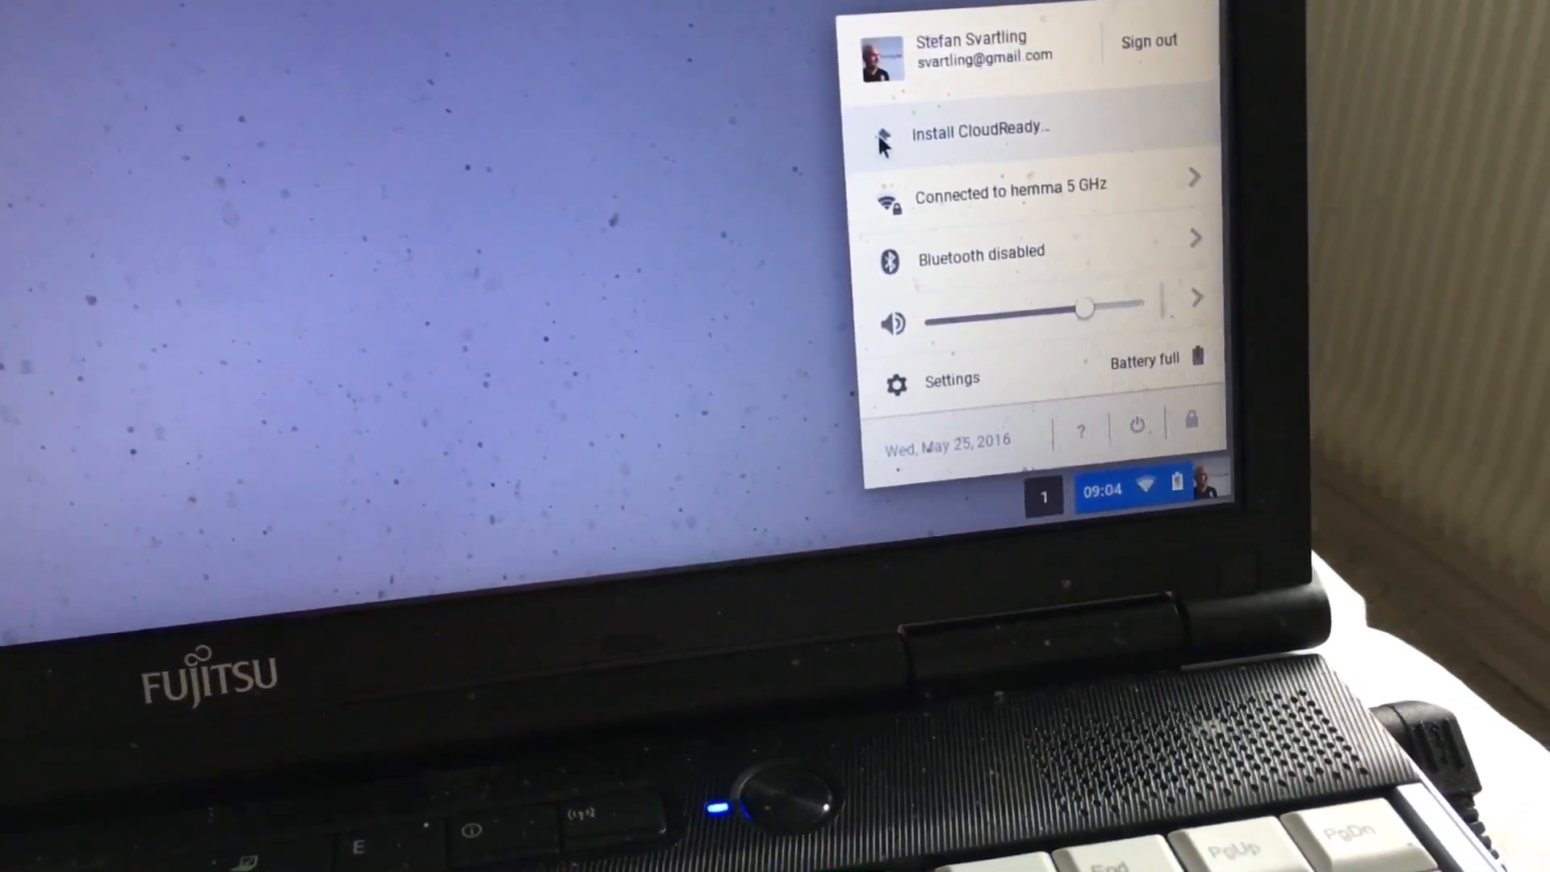
Start Install CloudReady from the status tray, bringing up the installer's backup warning
{"action": "left_click", "coordinate": [982, 129]}
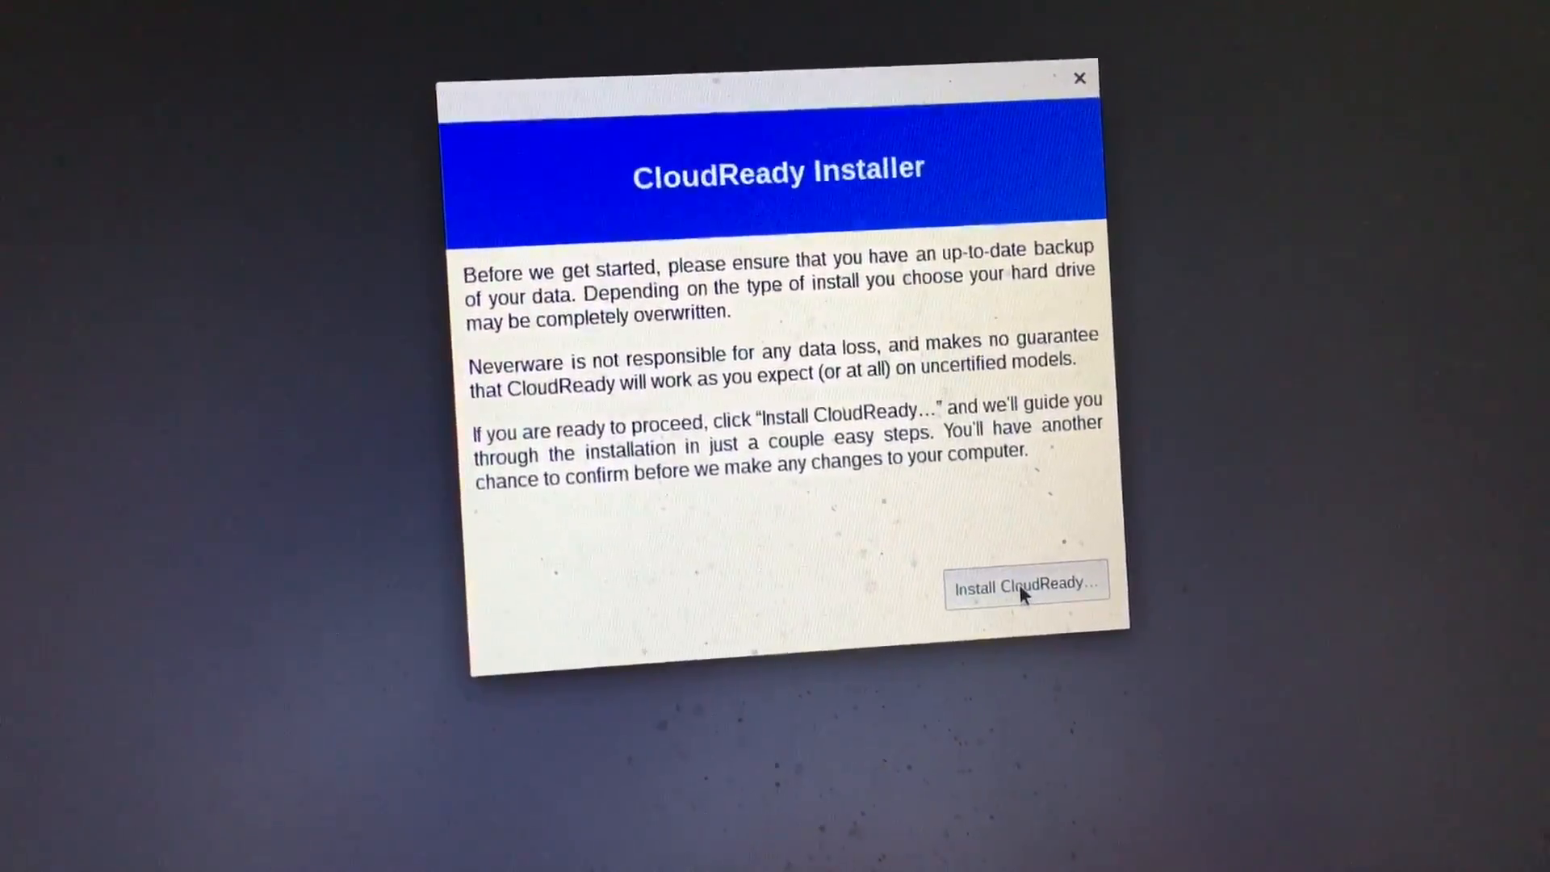
Continue past the installer's data-backup warning to the install options
{"action": "left_click", "coordinate": [1026, 584]}
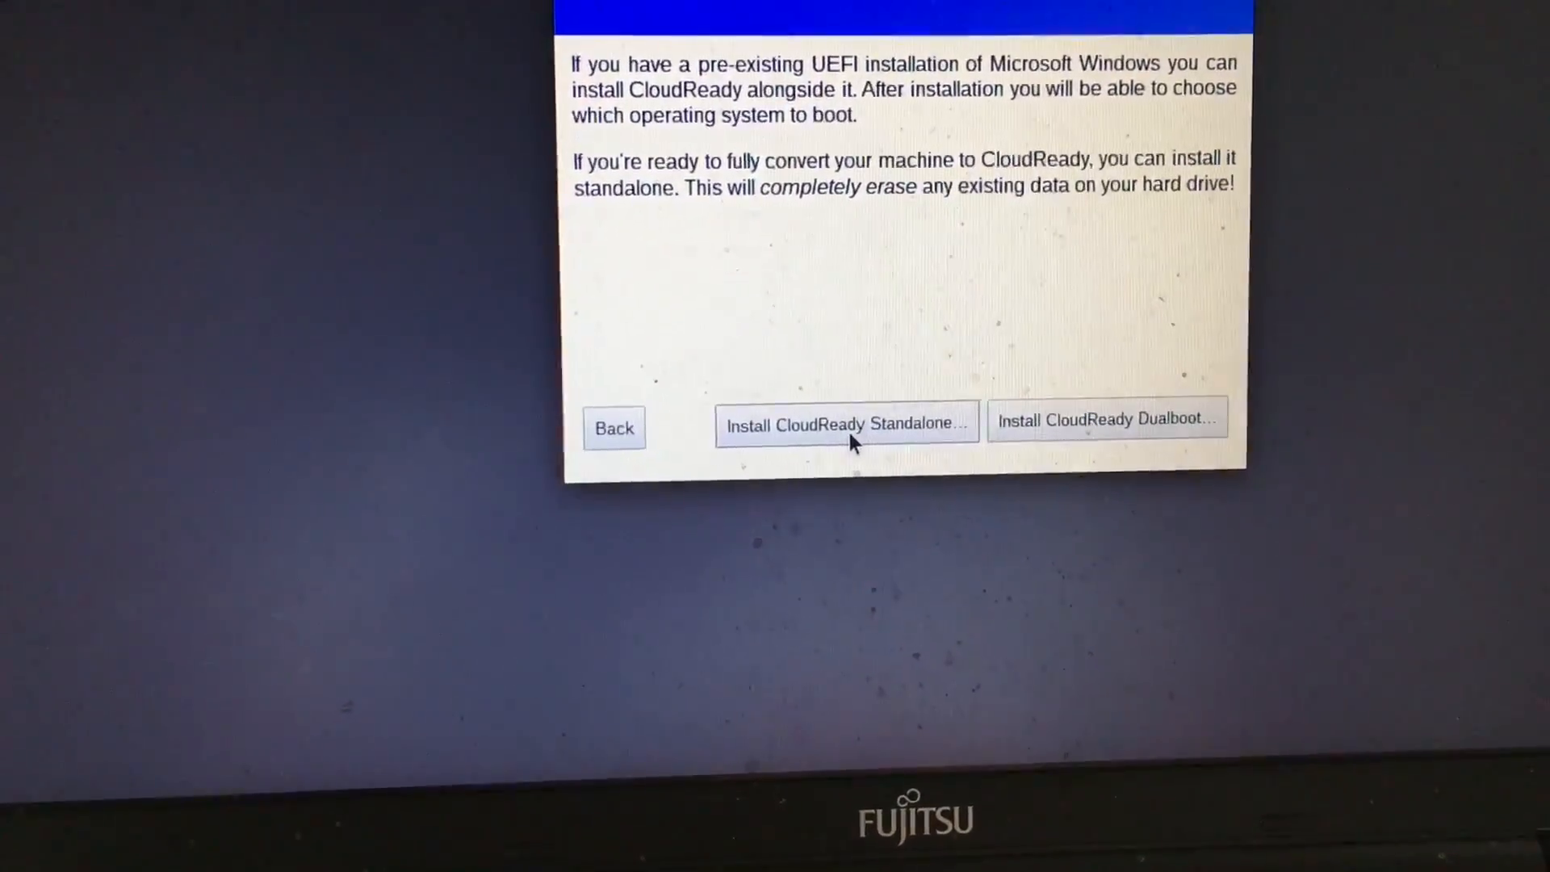
Choose a standalone install and confirm erasing the hard drive to begin installing
{"action": "left_click", "coordinate": [845, 423]}
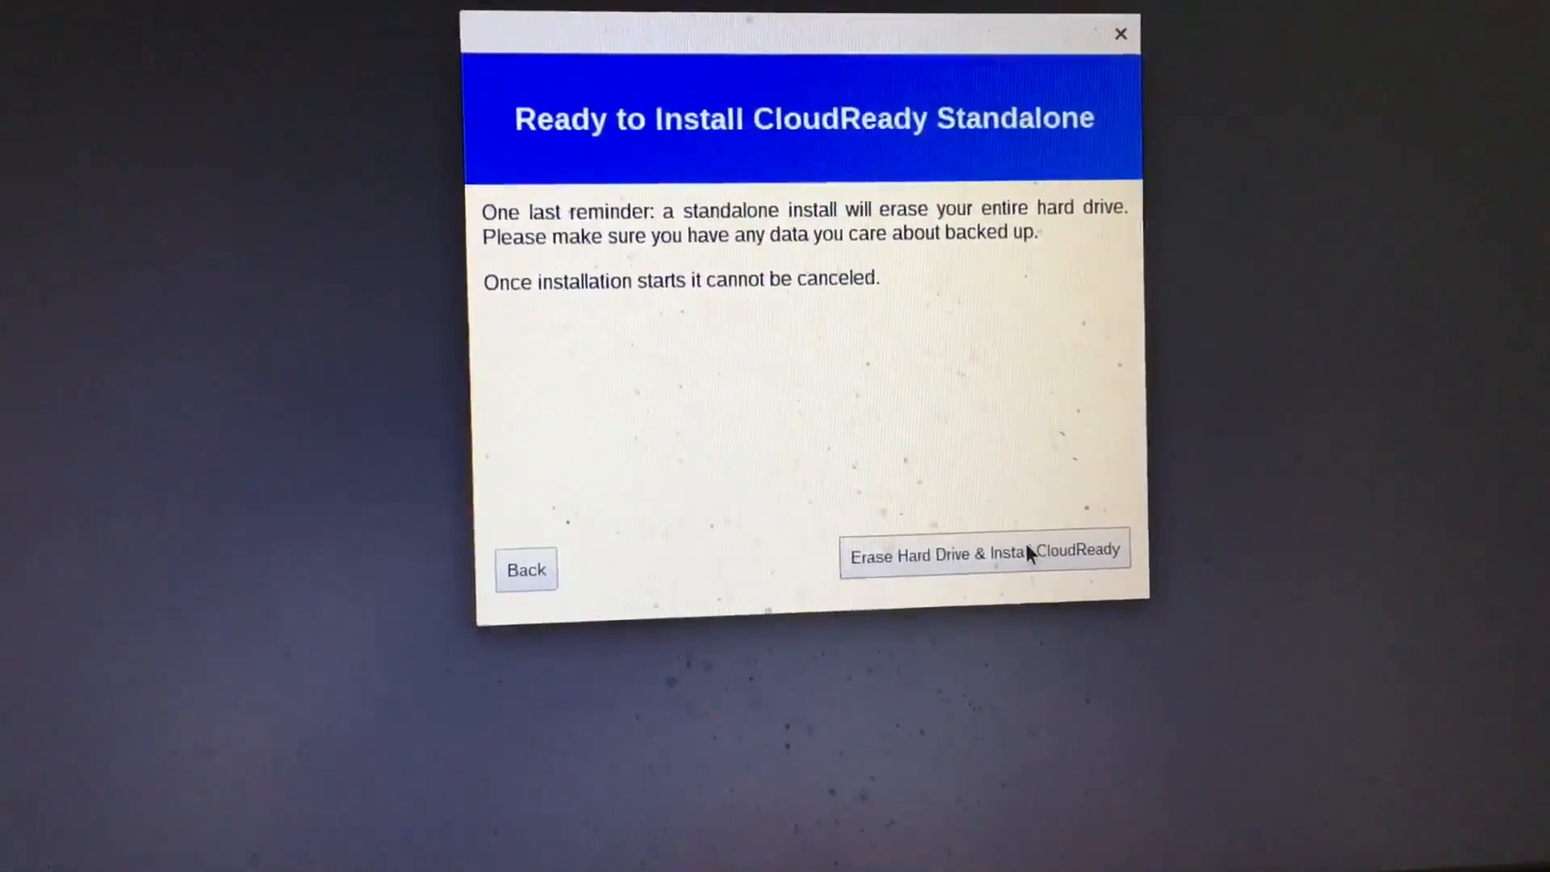
{"action": "left_click", "coordinate": [983, 553]}
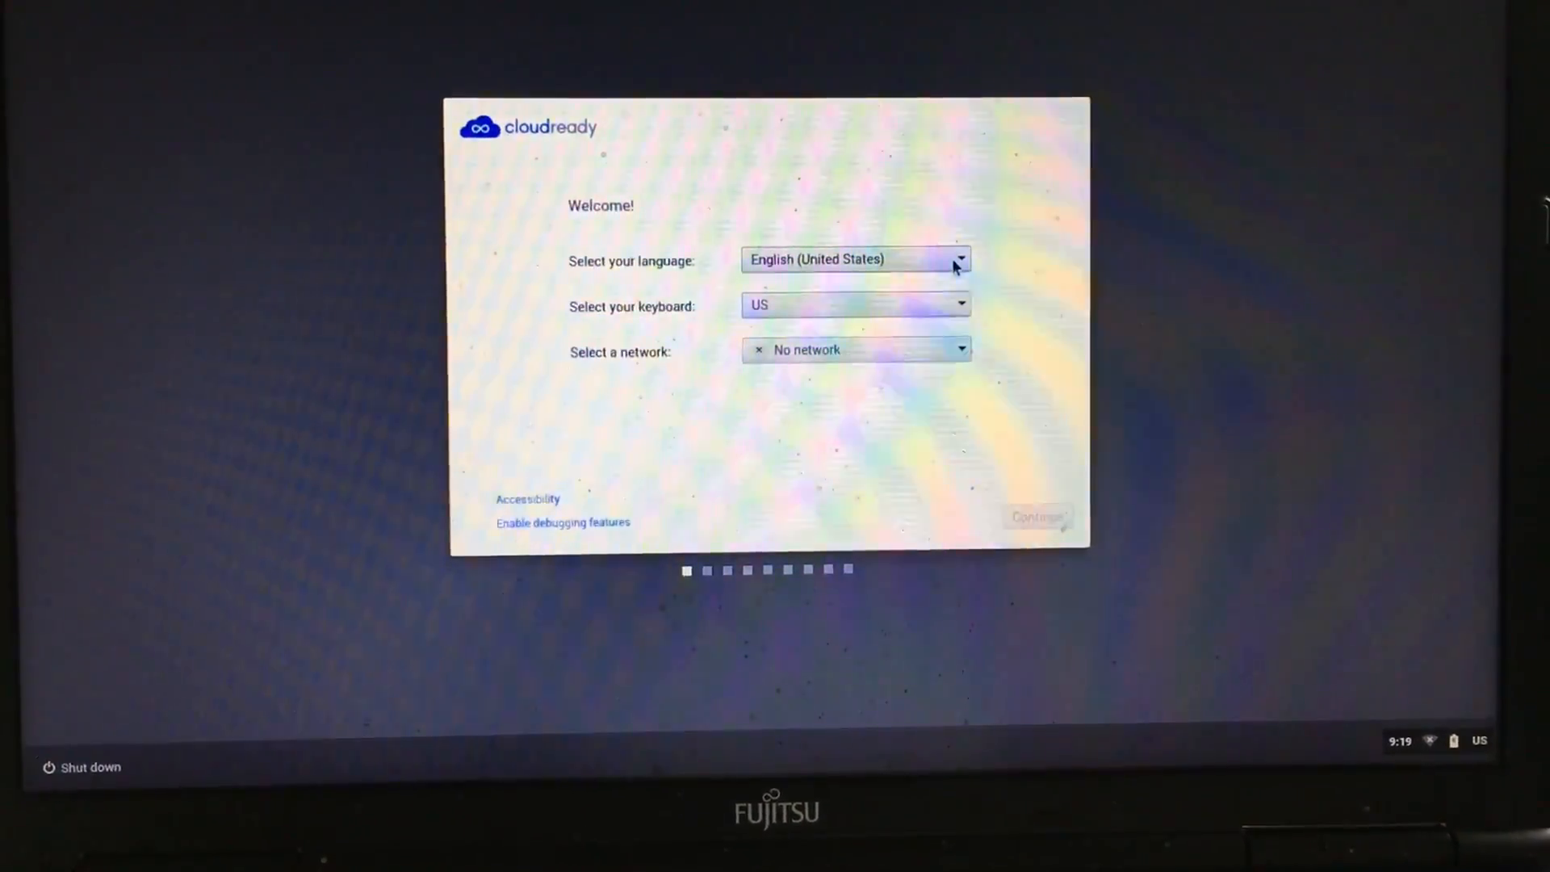
Bring up the setup language list on the freshly installed Welcome screen
{"action": "left_click", "coordinate": [1037, 516]}
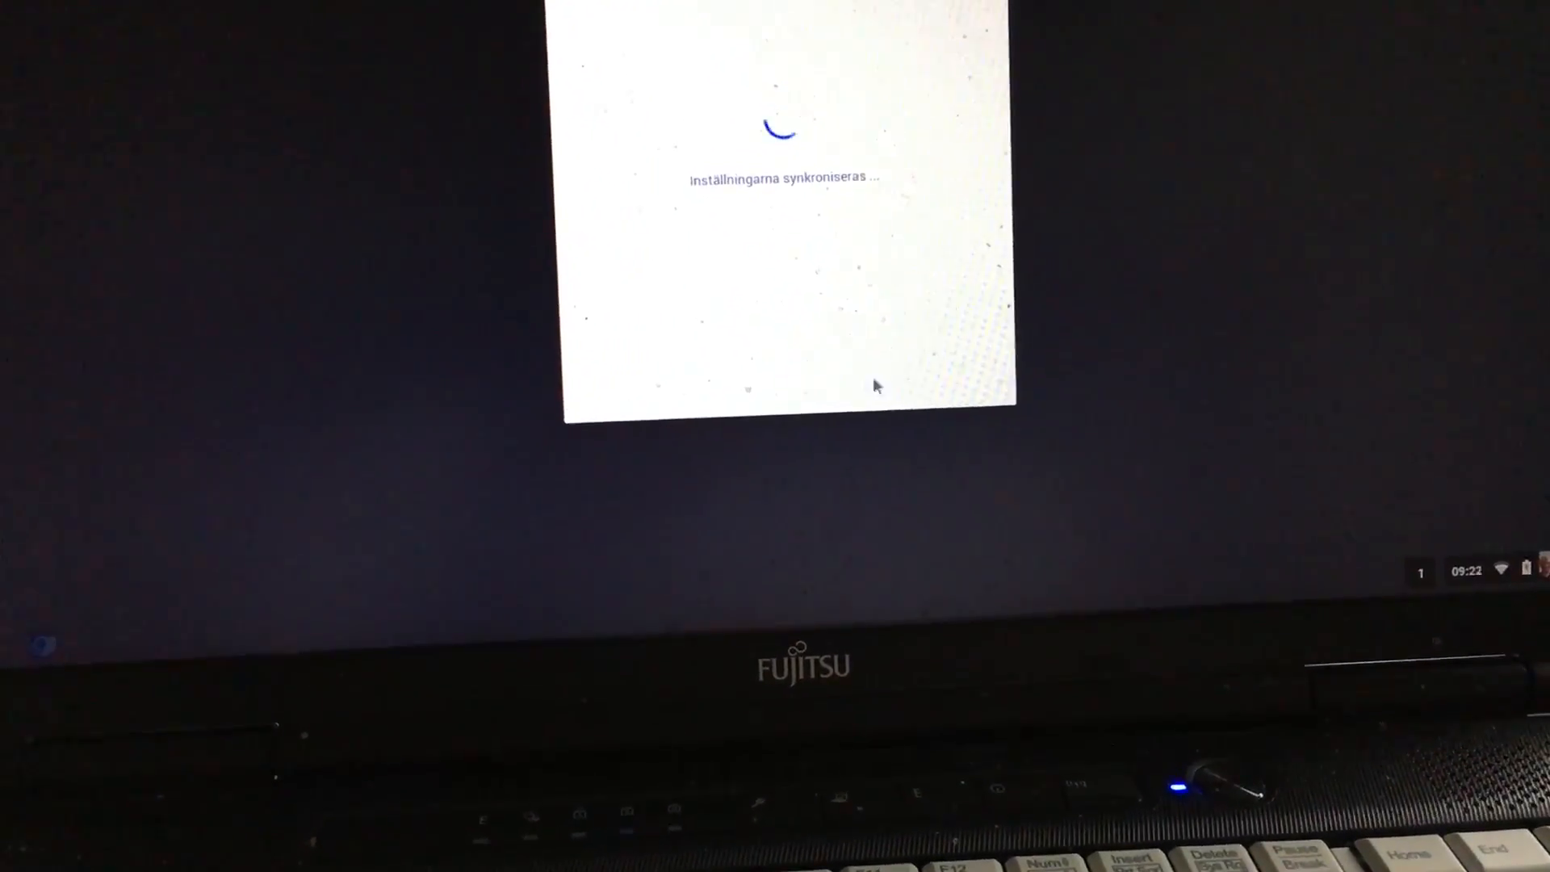
Reveal the system status menu showing Wi-Fi 'hemma 5 GHz' connected, Bluetooth off and full battery
{"action": "left_click", "coordinate": [1465, 572]}
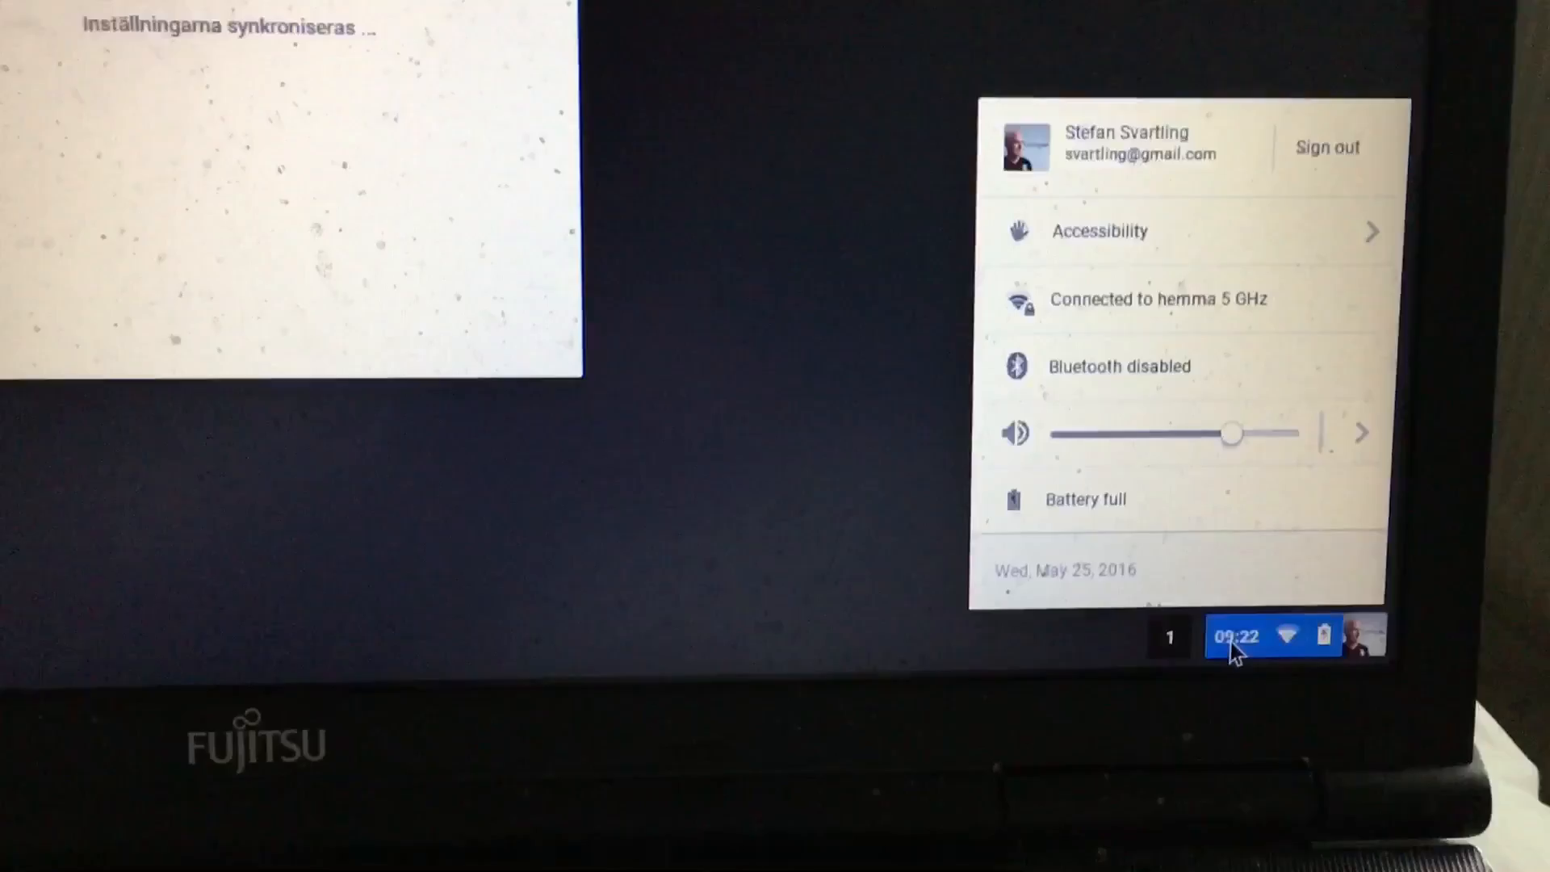